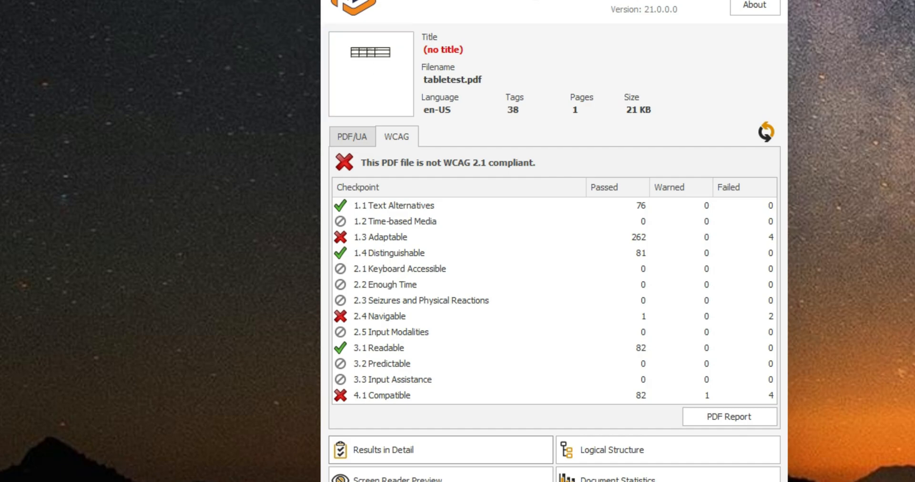
- Expand WCAG > Robust > Table header cell assignments in the detailed report, revealing four failures
{"action": "left_click", "coordinate": [389, 450]}
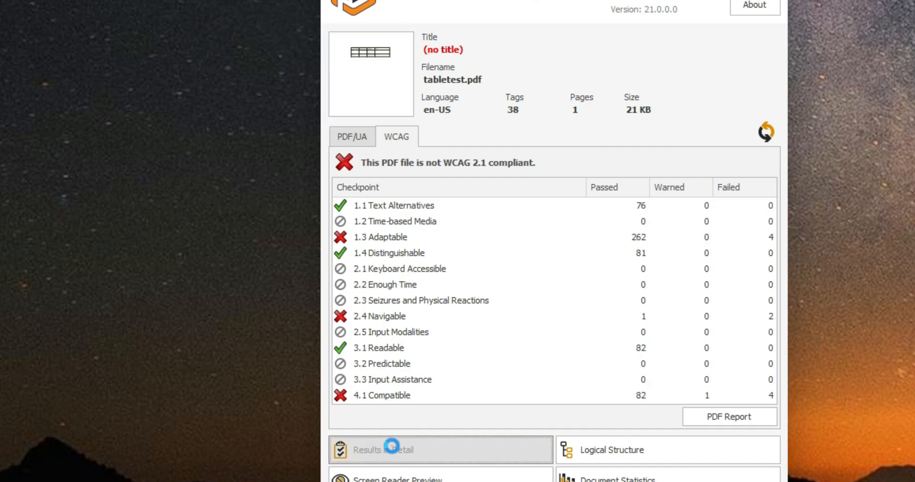
{"action": "left_click", "coordinate": [730, 416]}
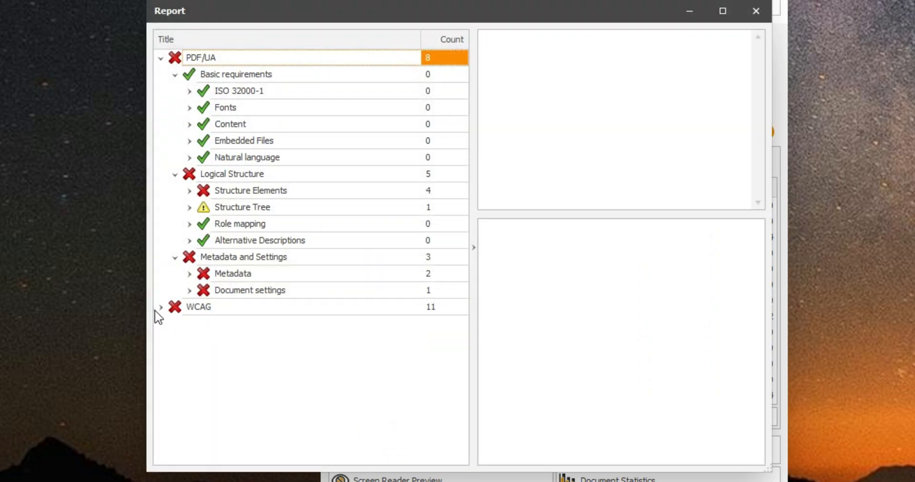
{"action": "left_click", "coordinate": [161, 307]}
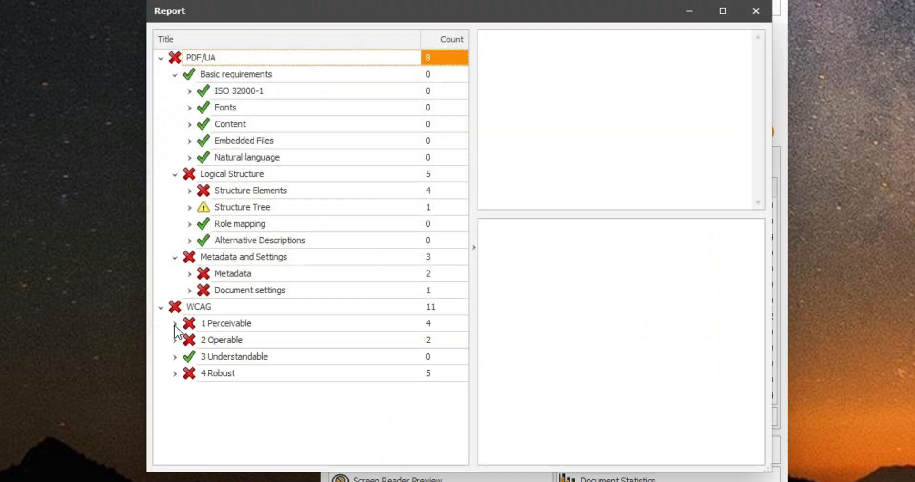
{"action": "left_click", "coordinate": [176, 323]}
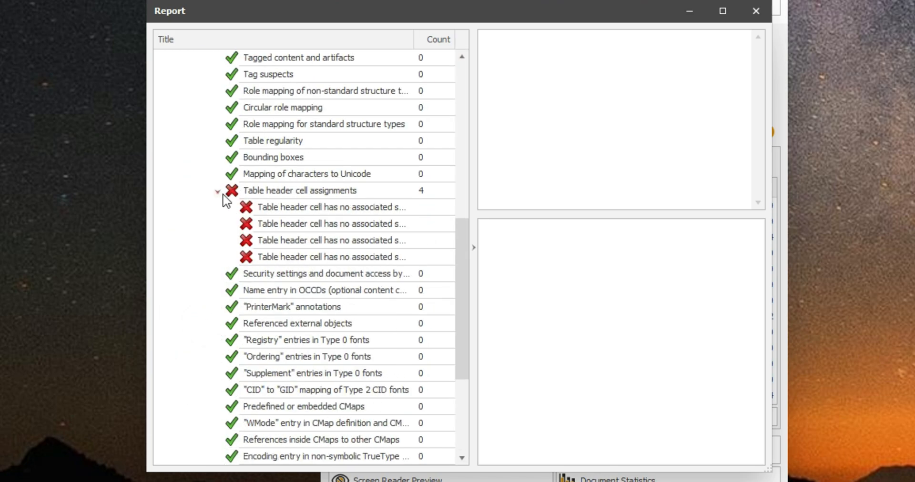
{"action": "left_click", "coordinate": [330, 207]}
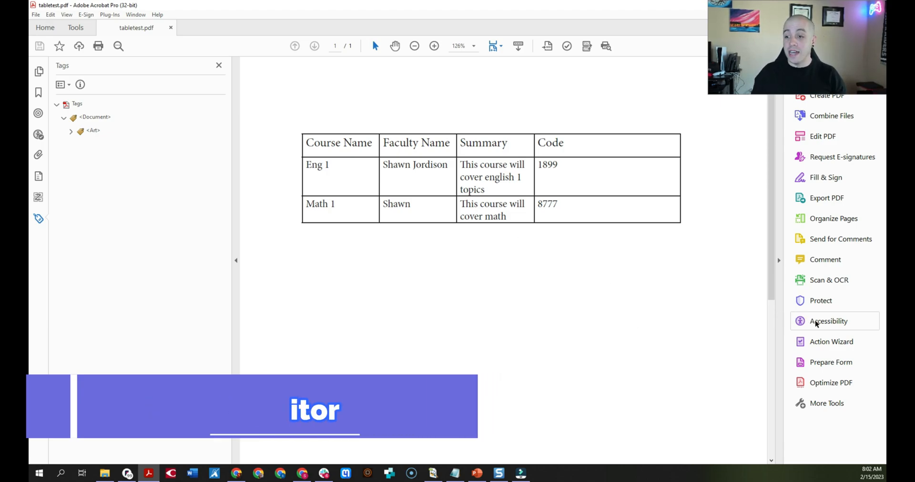
- Show the table's reading order tags and auto-generate header cell IDs via the table's context menu
{"action": "left_click", "coordinate": [828, 321]}
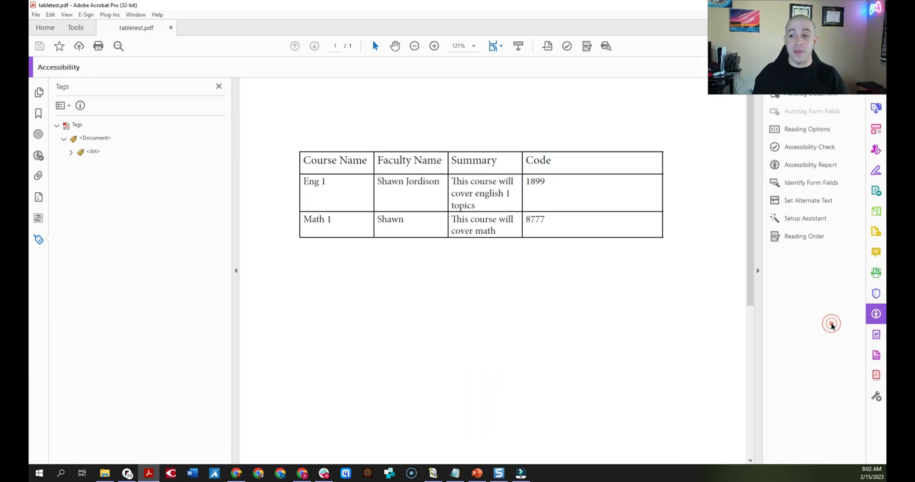
{"action": "left_click", "coordinate": [805, 237]}
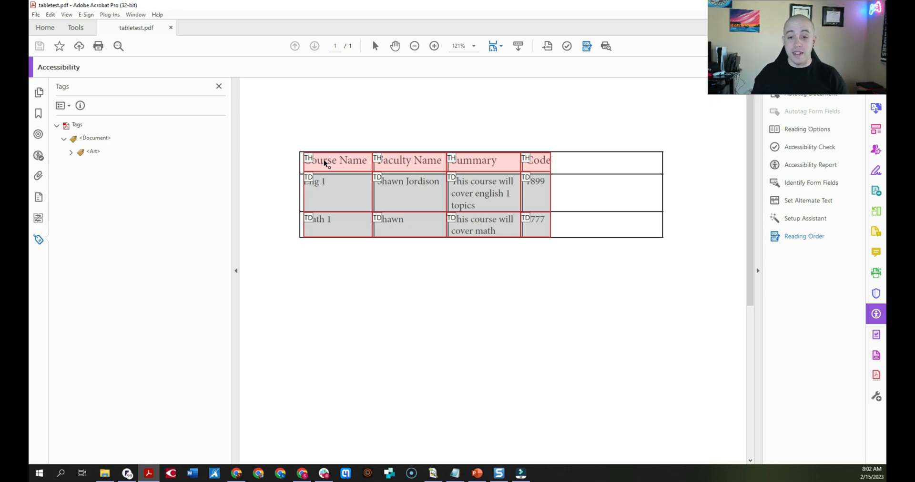
{"action": "mouse_move", "coordinate": [402, 165]}
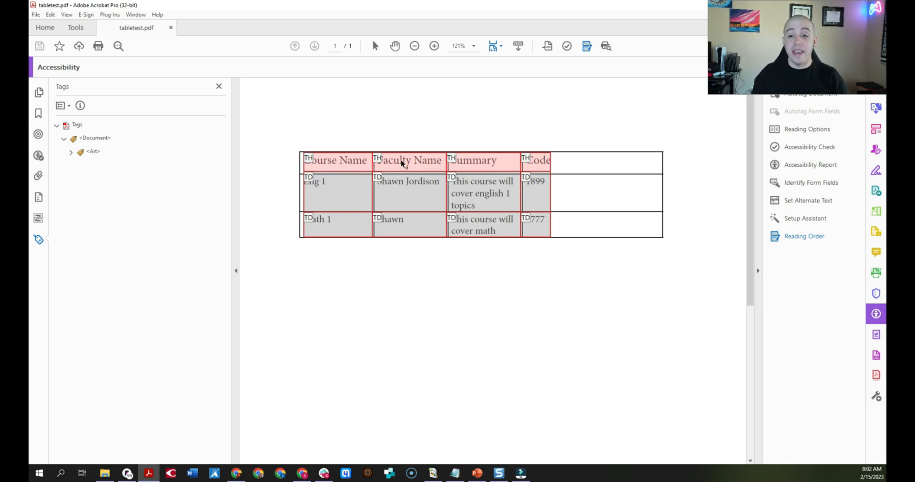
{"action": "mouse_move", "coordinate": [423, 162]}
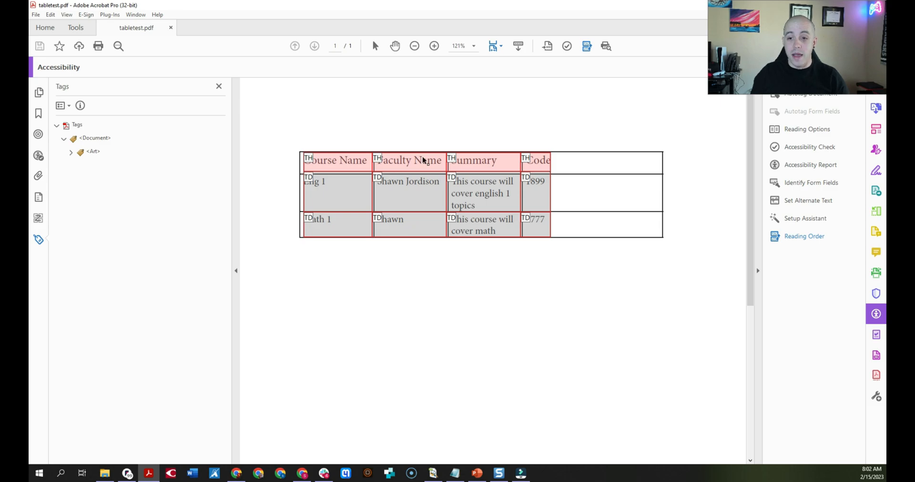
{"action": "right_click", "coordinate": [423, 162]}
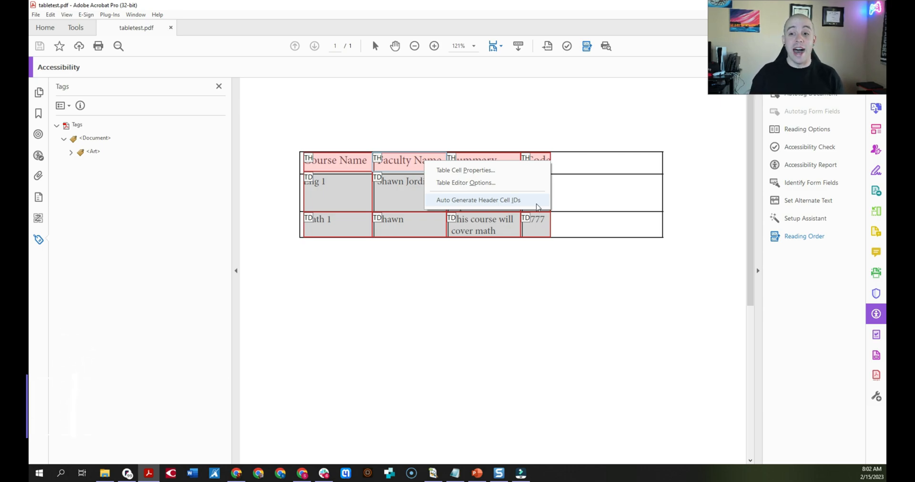
{"action": "left_click", "coordinate": [478, 200]}
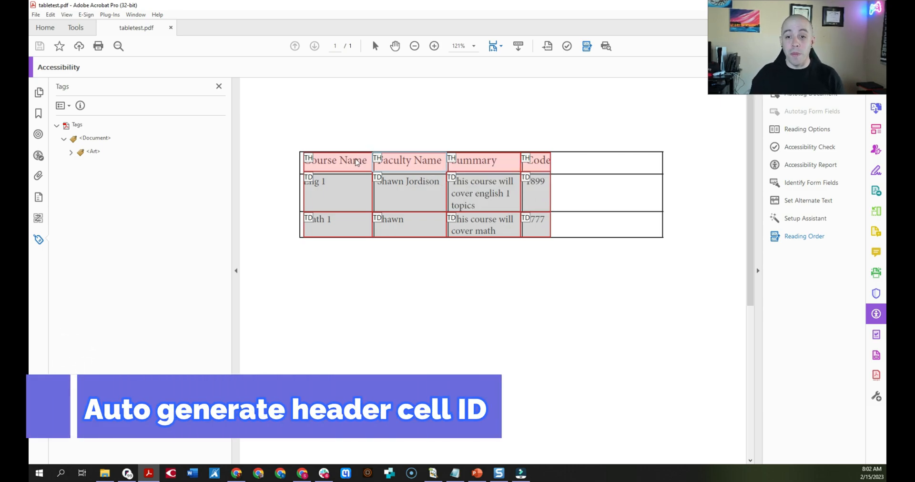
- Assign IDs CourseName, FacultyName and Summary to the three header cells in Table Cell Properties
{"action": "right_click", "coordinate": [346, 161]}
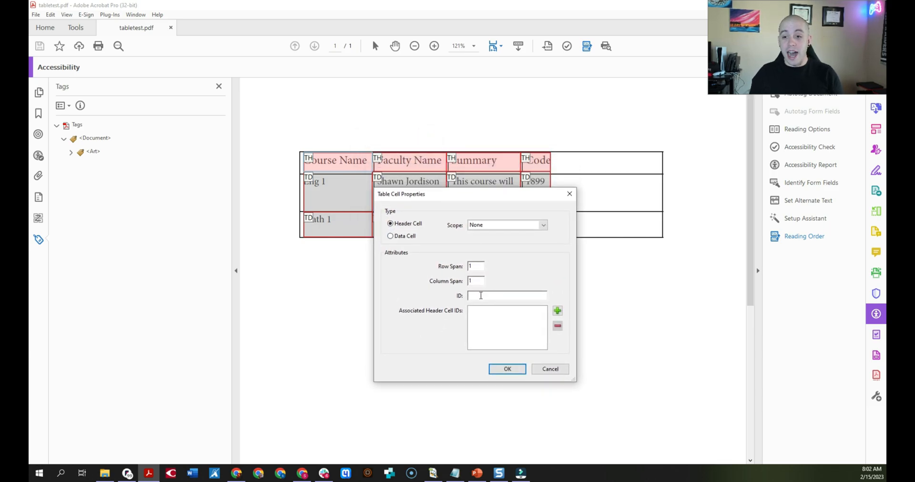
{"action": "type", "text": "CourseN"}
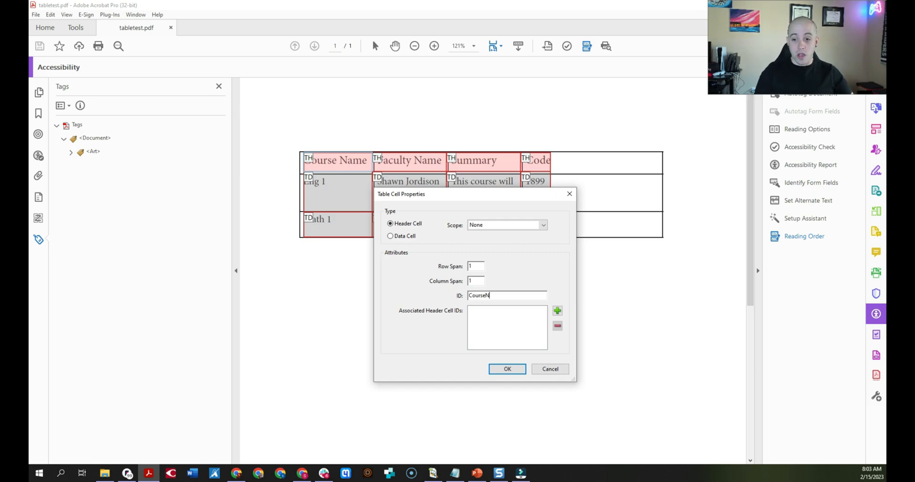
{"action": "left_click", "coordinate": [507, 369]}
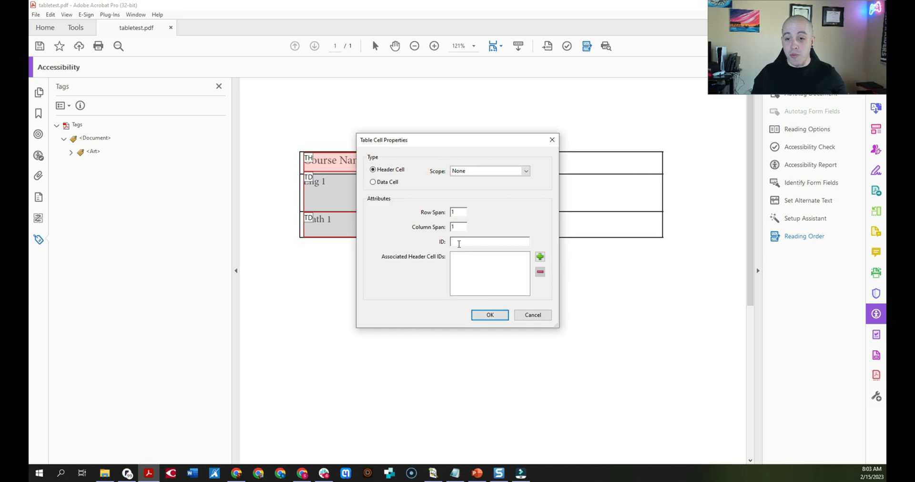
{"action": "type", "text": "FacultyName"}
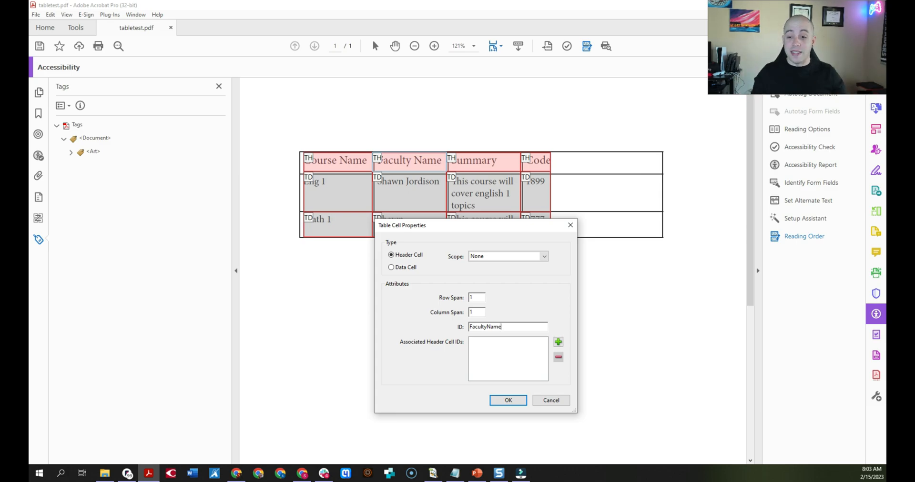
{"action": "left_click", "coordinate": [507, 400]}
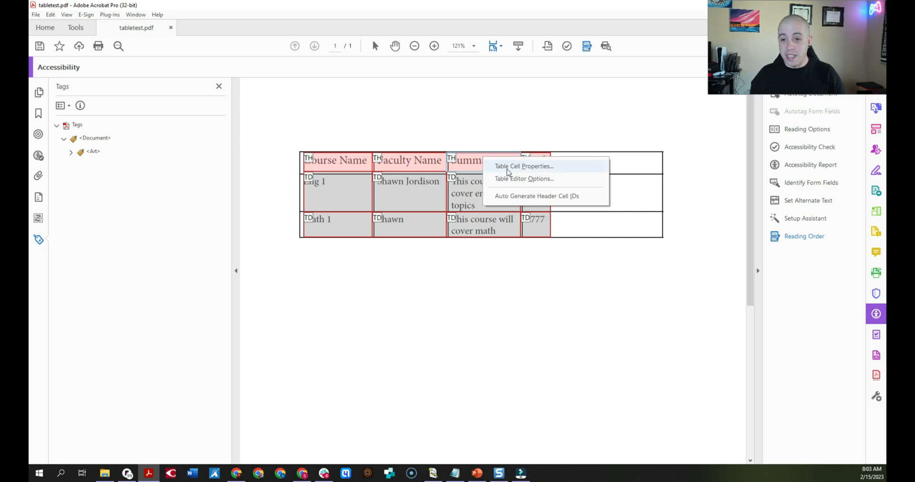
{"action": "left_click", "coordinate": [524, 166]}
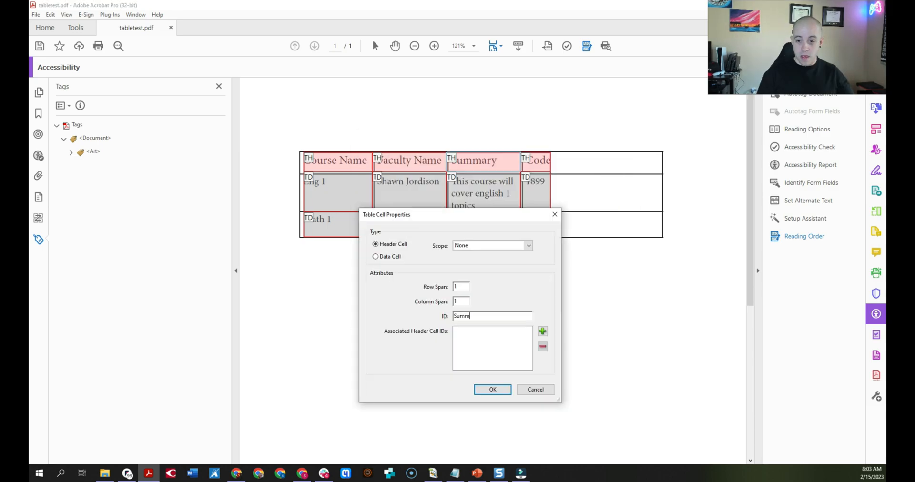
{"action": "left_click", "coordinate": [492, 390]}
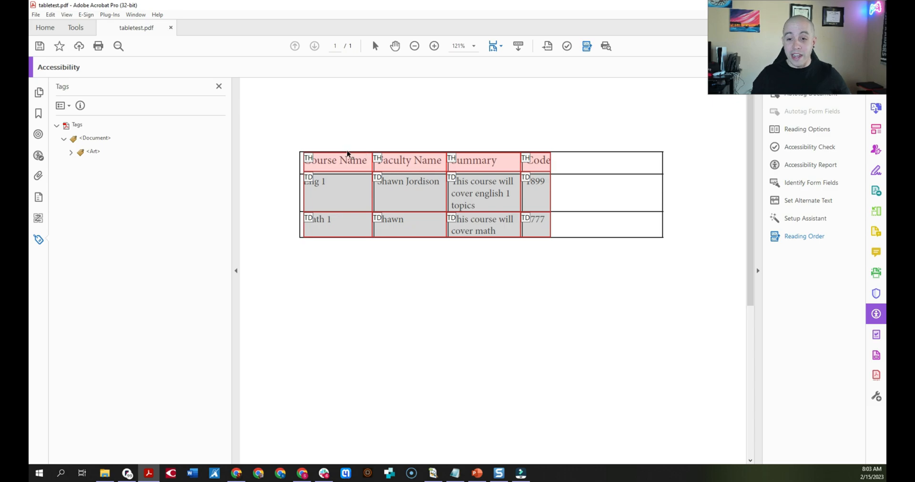
- Set the Course Name header cell's Scope to Column in Table Cell Properties
{"action": "left_click", "coordinate": [470, 161]}
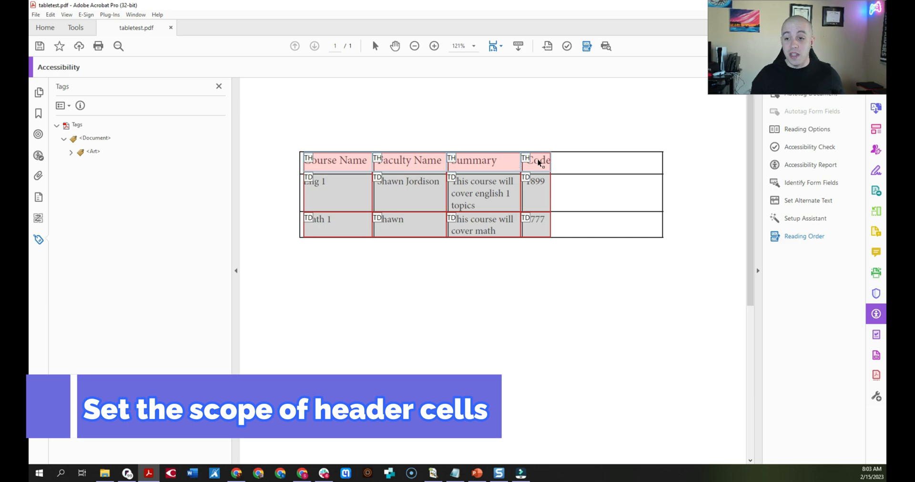
{"action": "right_click", "coordinate": [537, 162]}
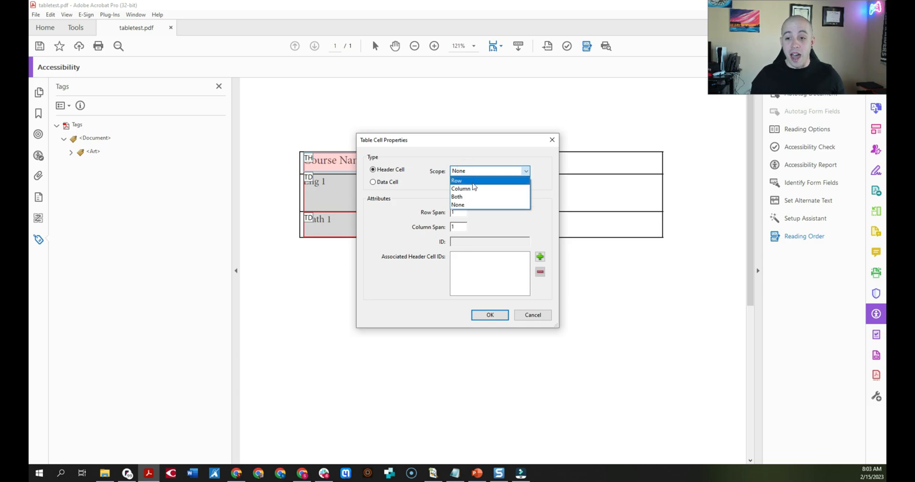
{"action": "left_click", "coordinate": [462, 188]}
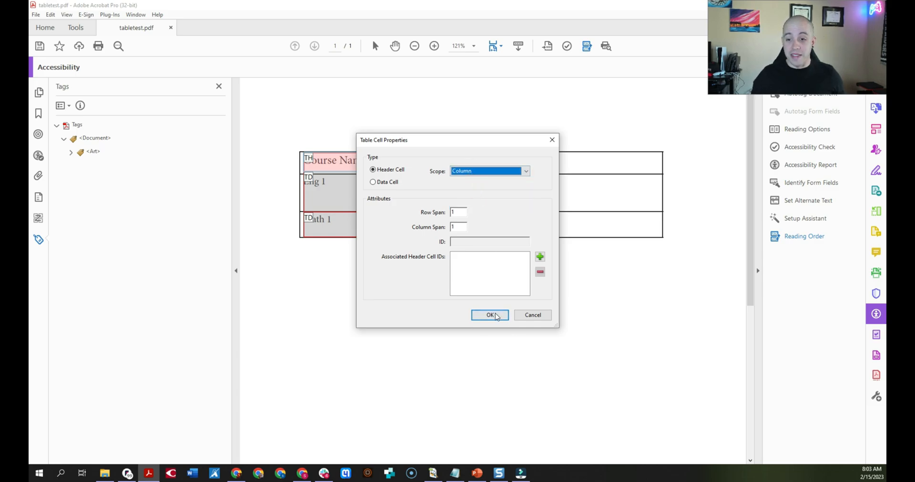
{"action": "left_click", "coordinate": [490, 316]}
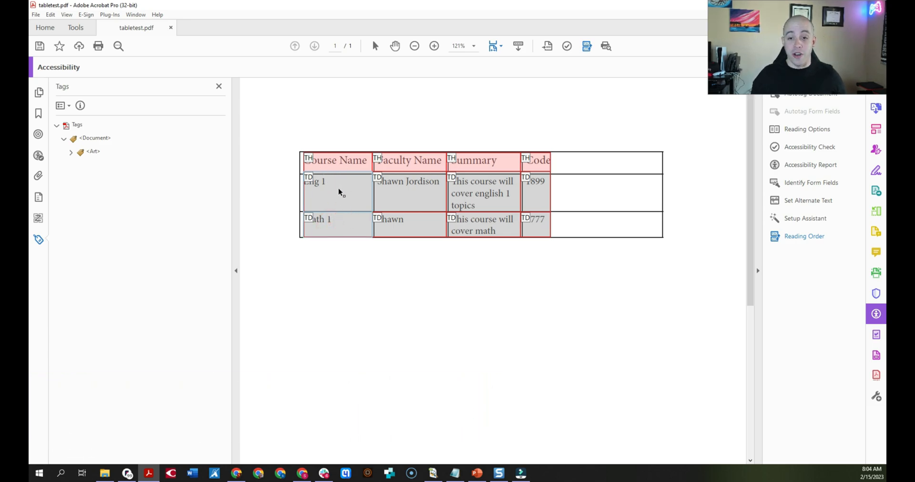
- Associate the Eng 1 data cell with the CourseName header ID
{"action": "left_click", "coordinate": [379, 199]}
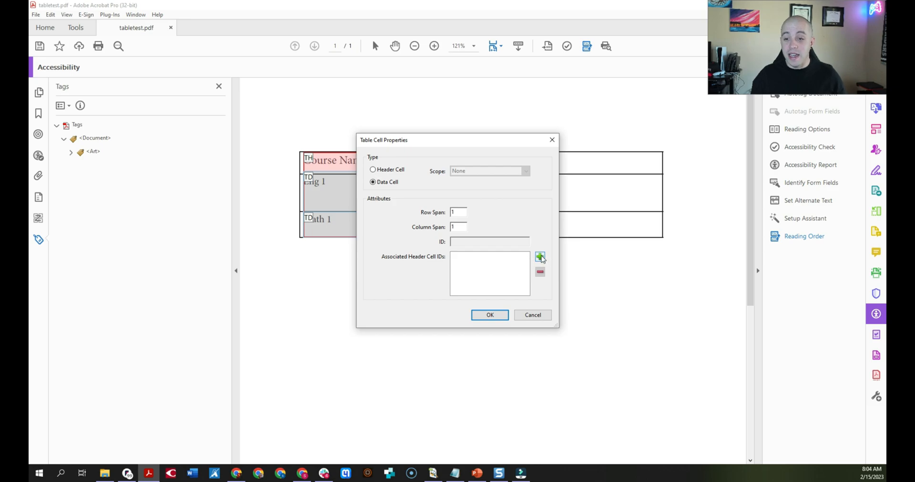
{"action": "left_click", "coordinate": [540, 256]}
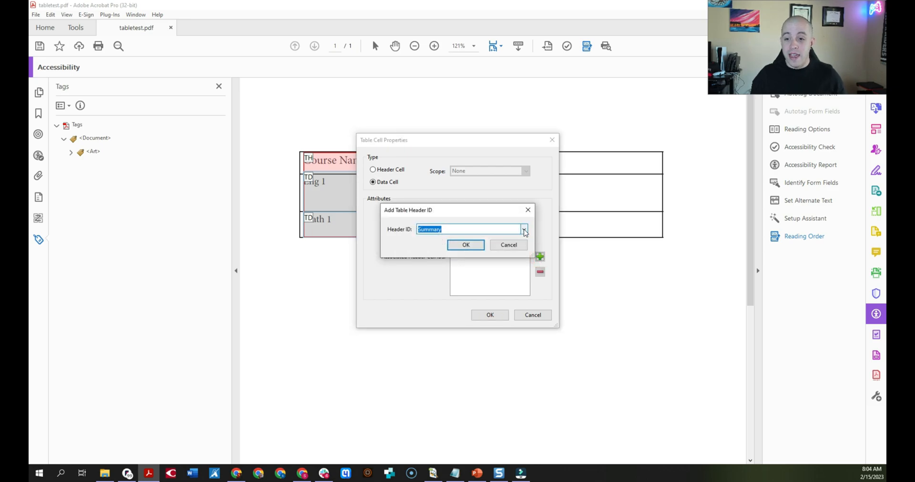
{"action": "left_click", "coordinate": [524, 230]}
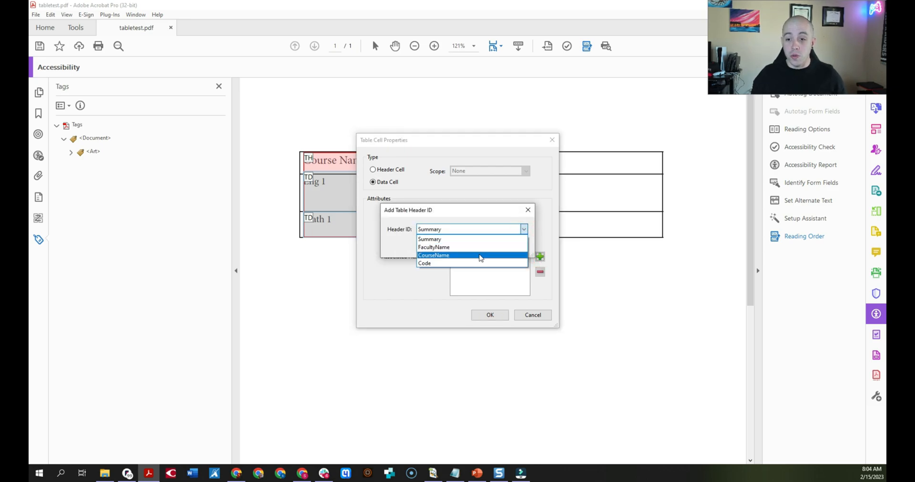
{"action": "left_click", "coordinate": [433, 256]}
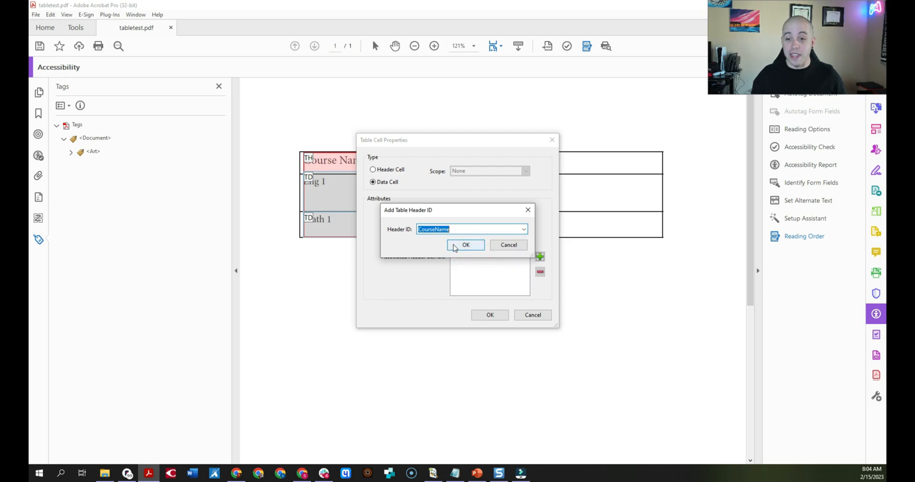
{"action": "left_click", "coordinate": [465, 245]}
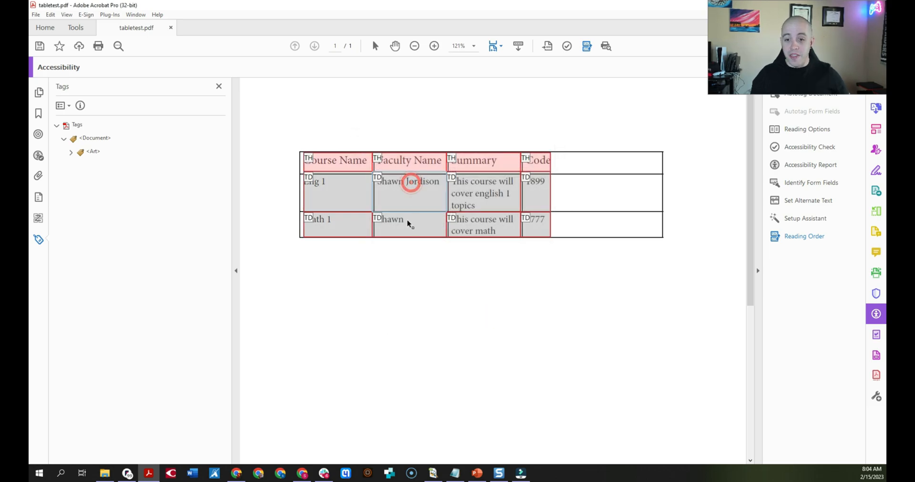
- Associate the Shawn data cell with the FacultyName header ID
{"action": "right_click", "coordinate": [407, 224]}
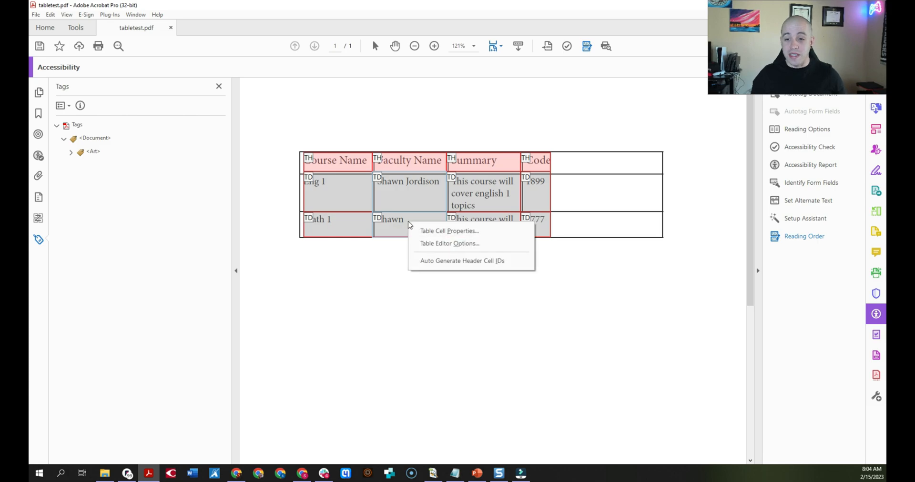
{"action": "mouse_move", "coordinate": [430, 232]}
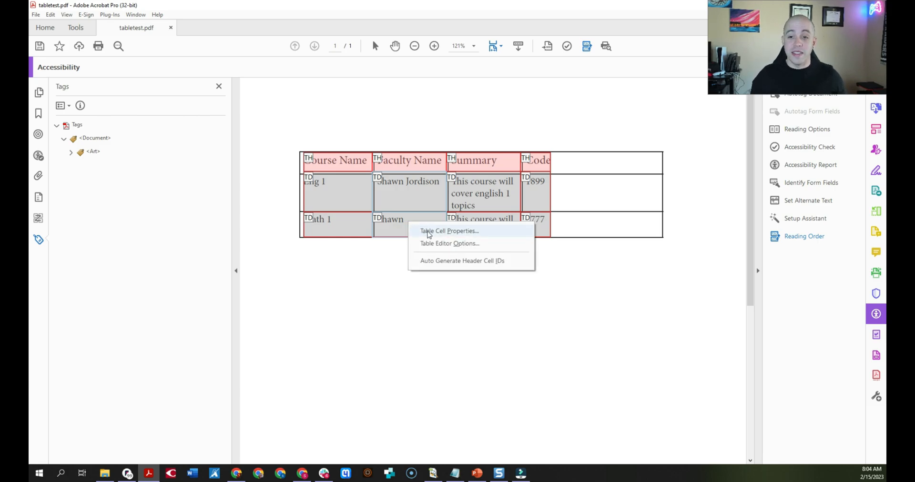
{"action": "left_click", "coordinate": [427, 231]}
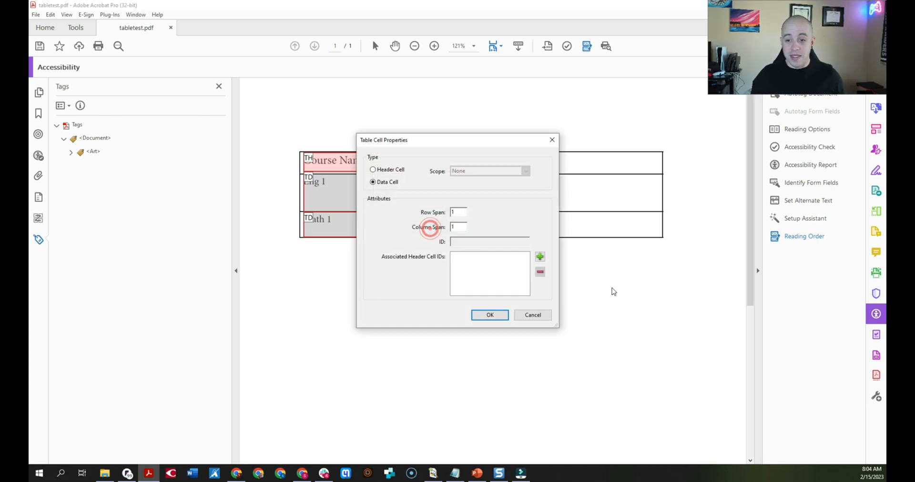
{"action": "left_click", "coordinate": [539, 256]}
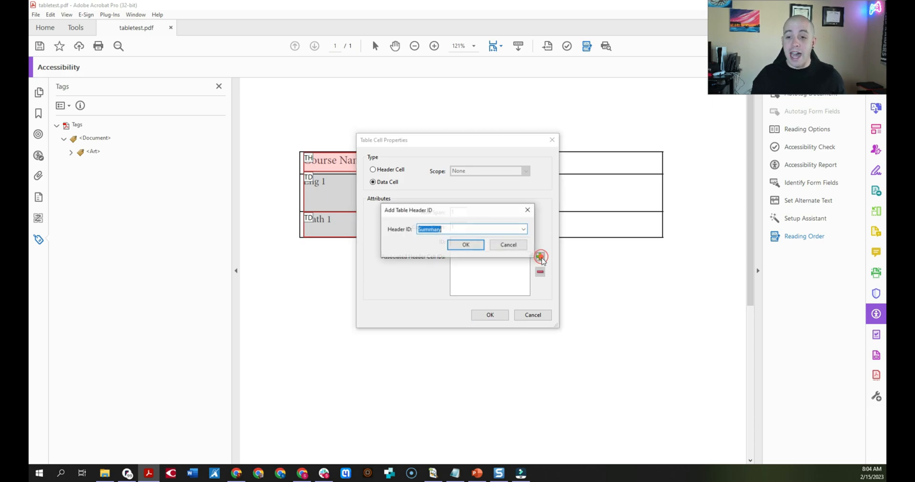
{"action": "left_click", "coordinate": [521, 230]}
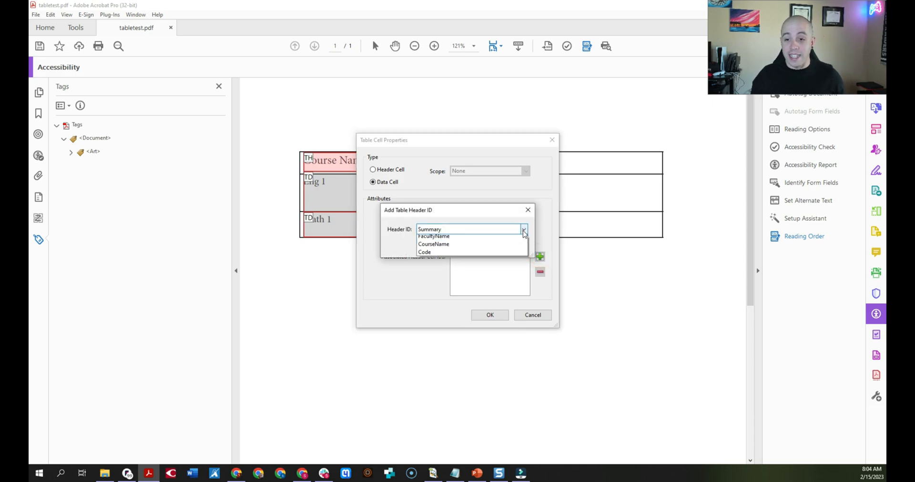
{"action": "left_click", "coordinate": [430, 237]}
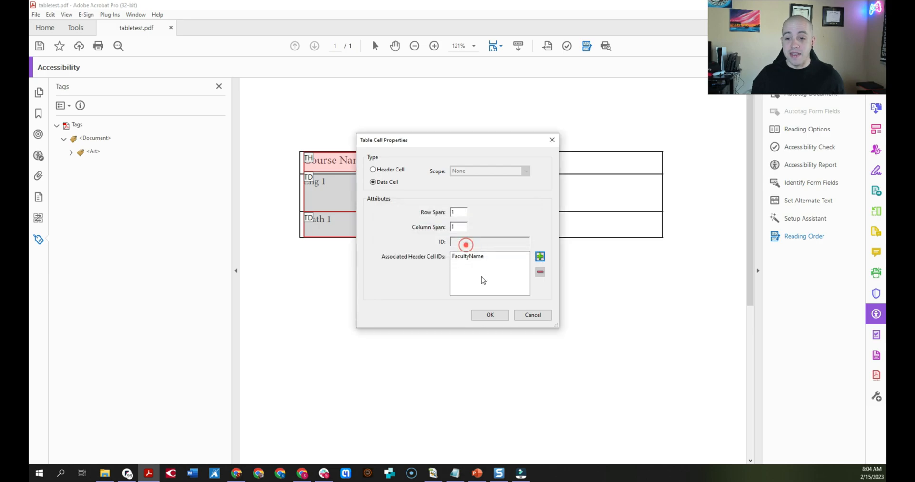
- Associate the summary and code data cells with their header IDs, confirming Code
{"action": "right_click", "coordinate": [476, 192]}
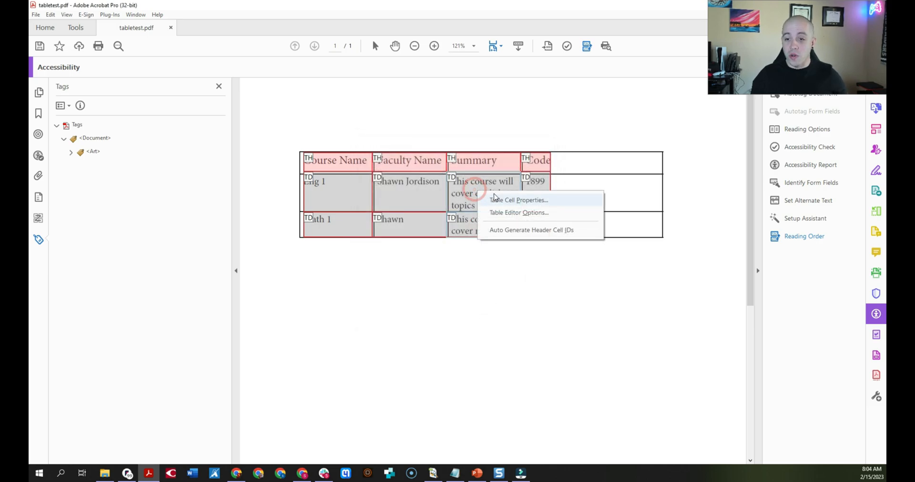
{"action": "left_click", "coordinate": [517, 200]}
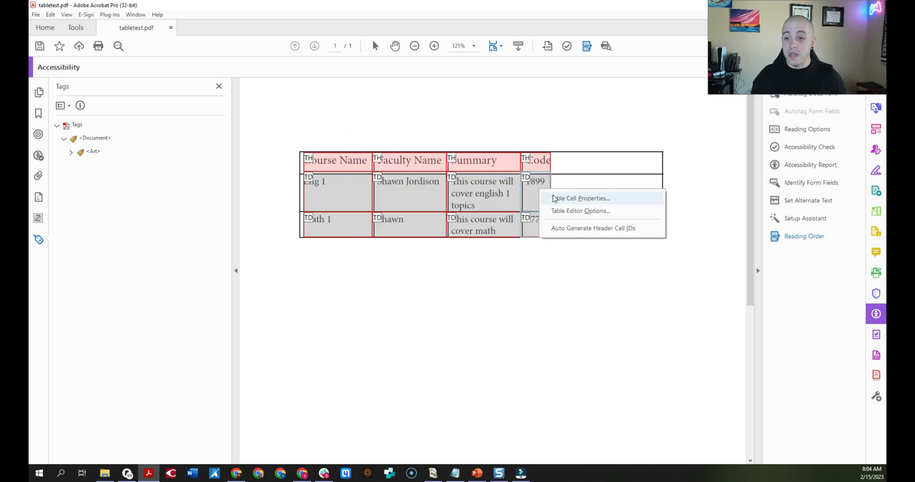
{"action": "left_click", "coordinate": [579, 199]}
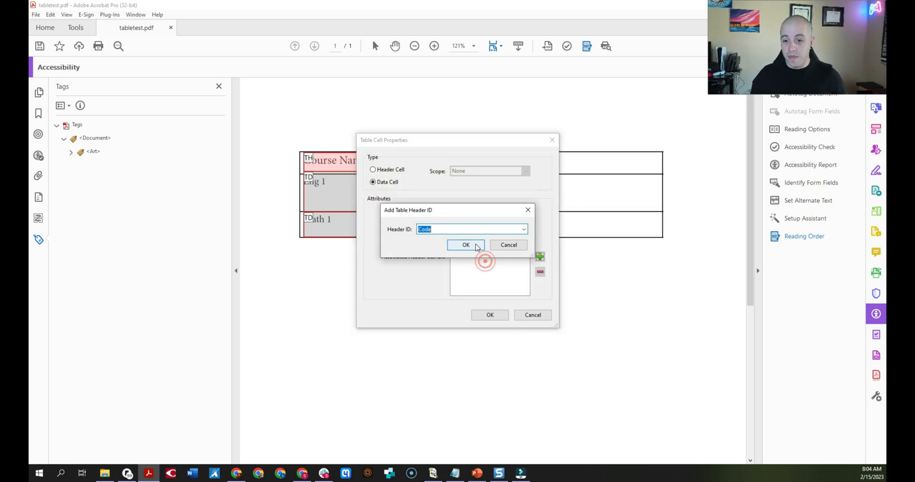
{"action": "left_click", "coordinate": [465, 244]}
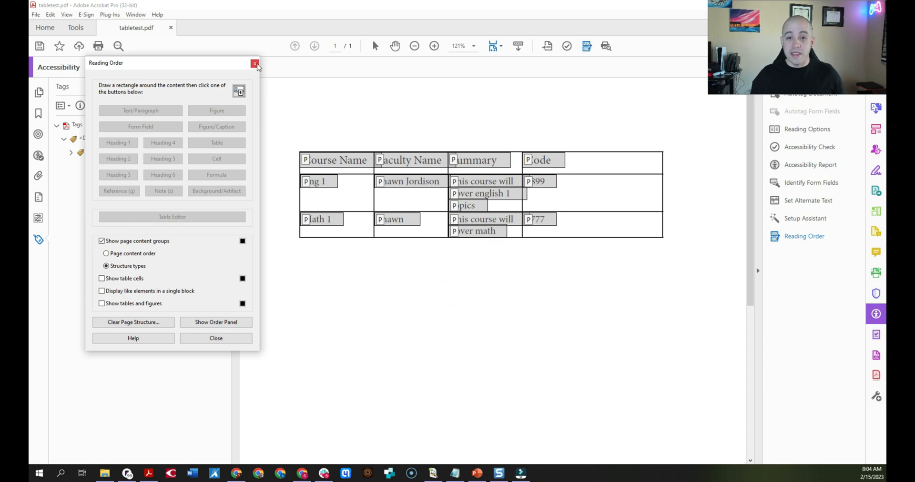
- Close Reading Order and expand the WCAG results in PAC 2021's re-checked detailed report
{"action": "left_click", "coordinate": [254, 64]}
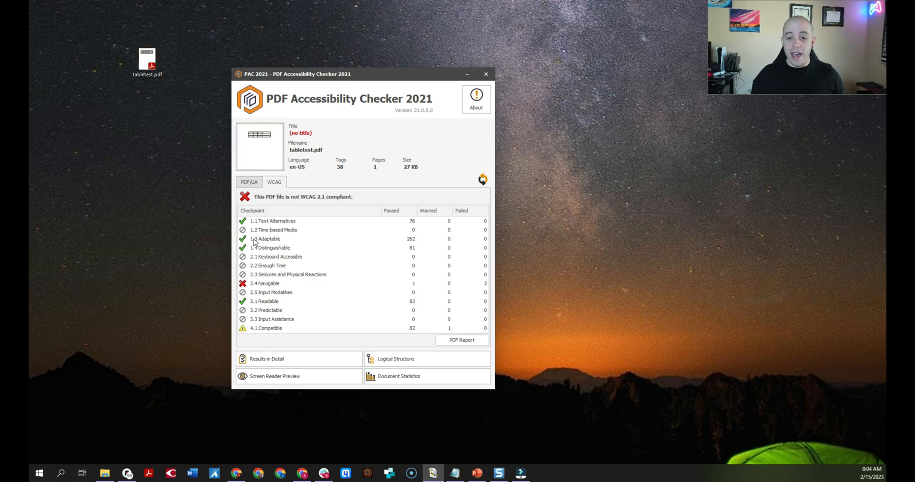
{"action": "mouse_move", "coordinate": [290, 341]}
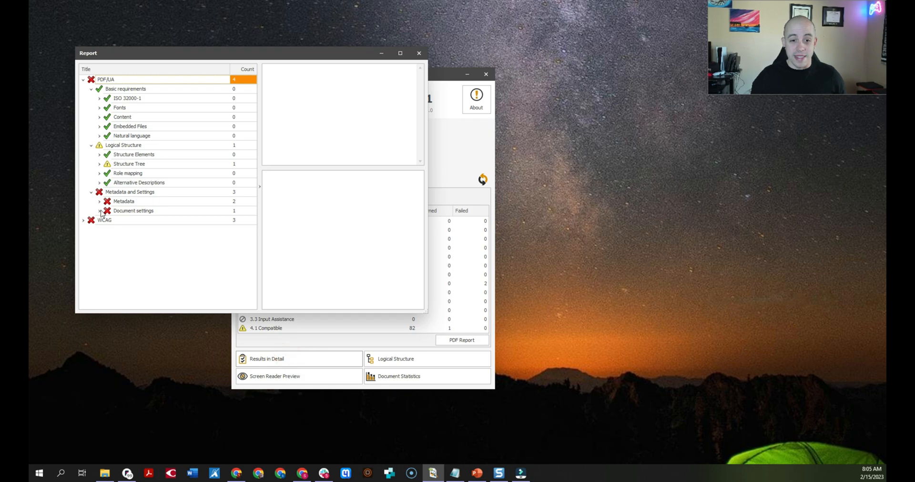
{"action": "left_click", "coordinate": [83, 220]}
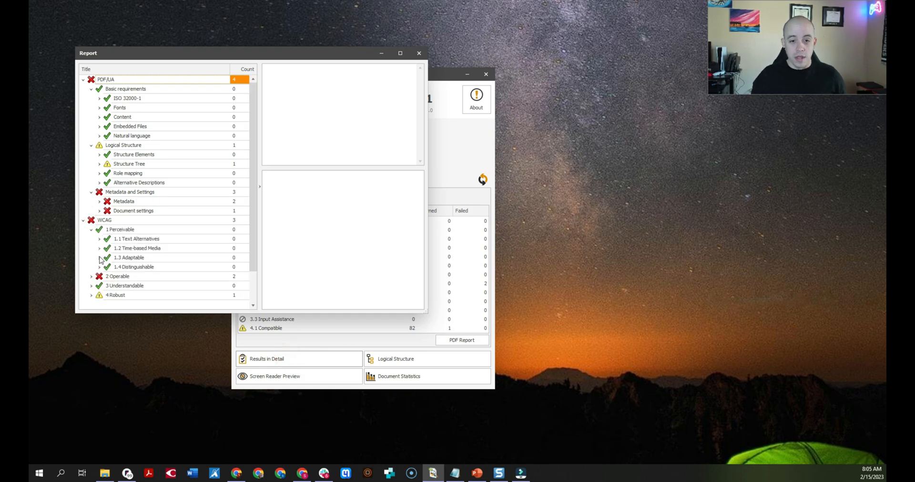